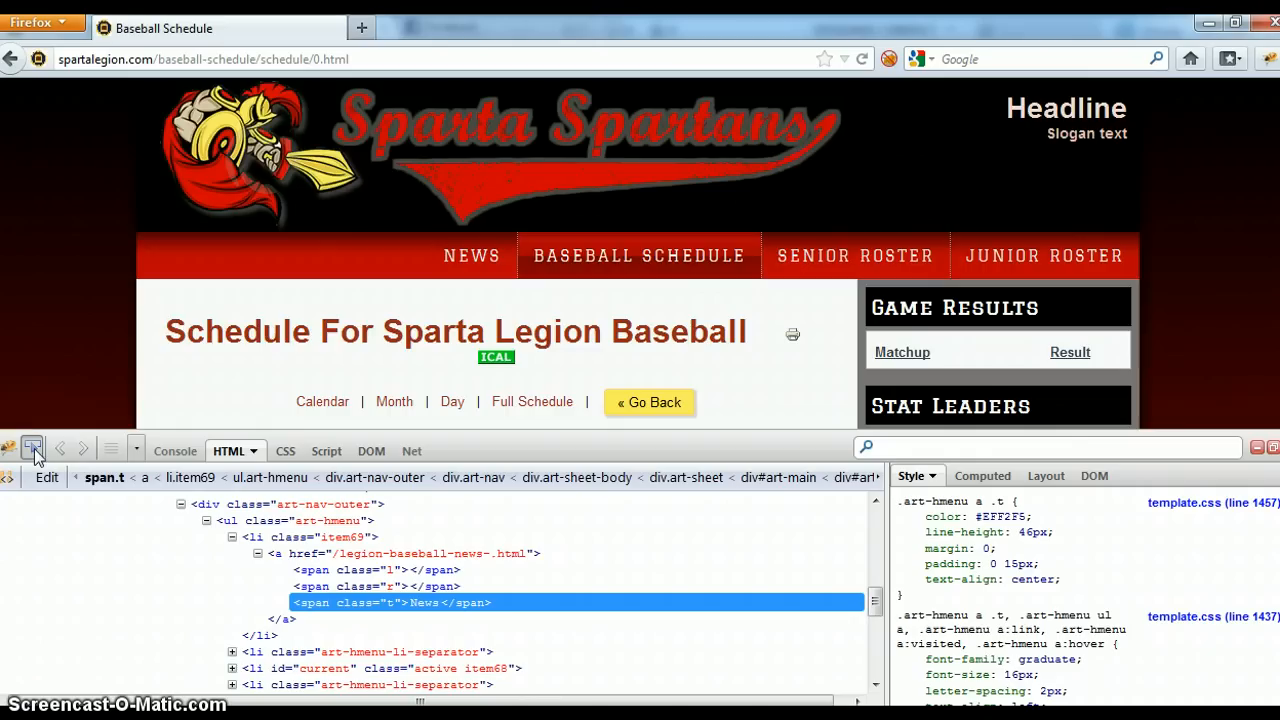
- Start Firebug's element picker to inspect the top menu link styles
left_click(936, 308)
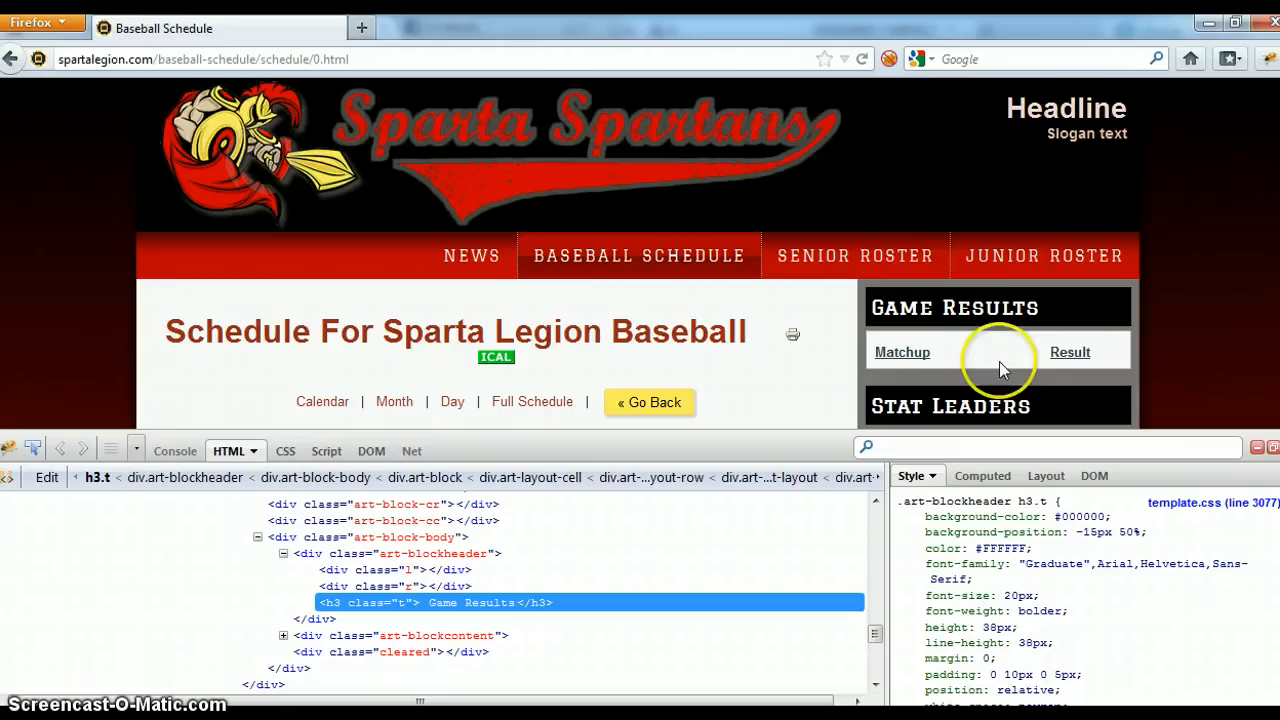
mouse_move(590, 256)
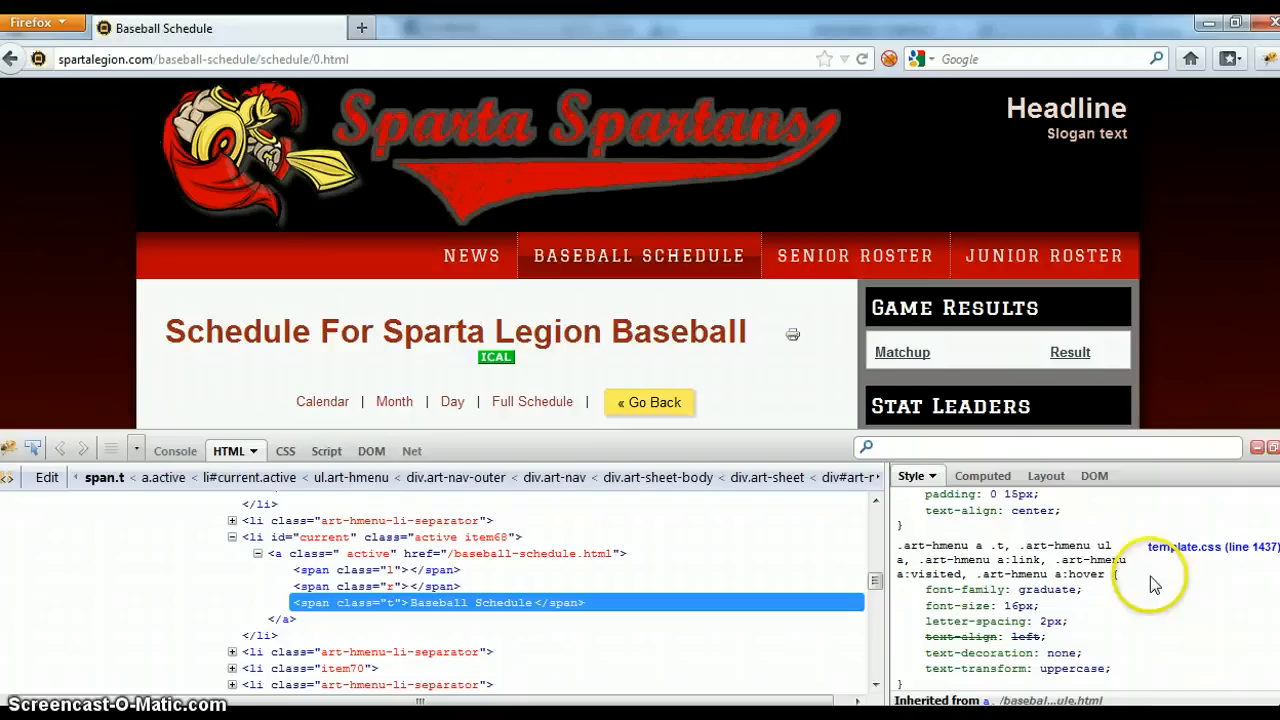
mouse_move(678, 258)
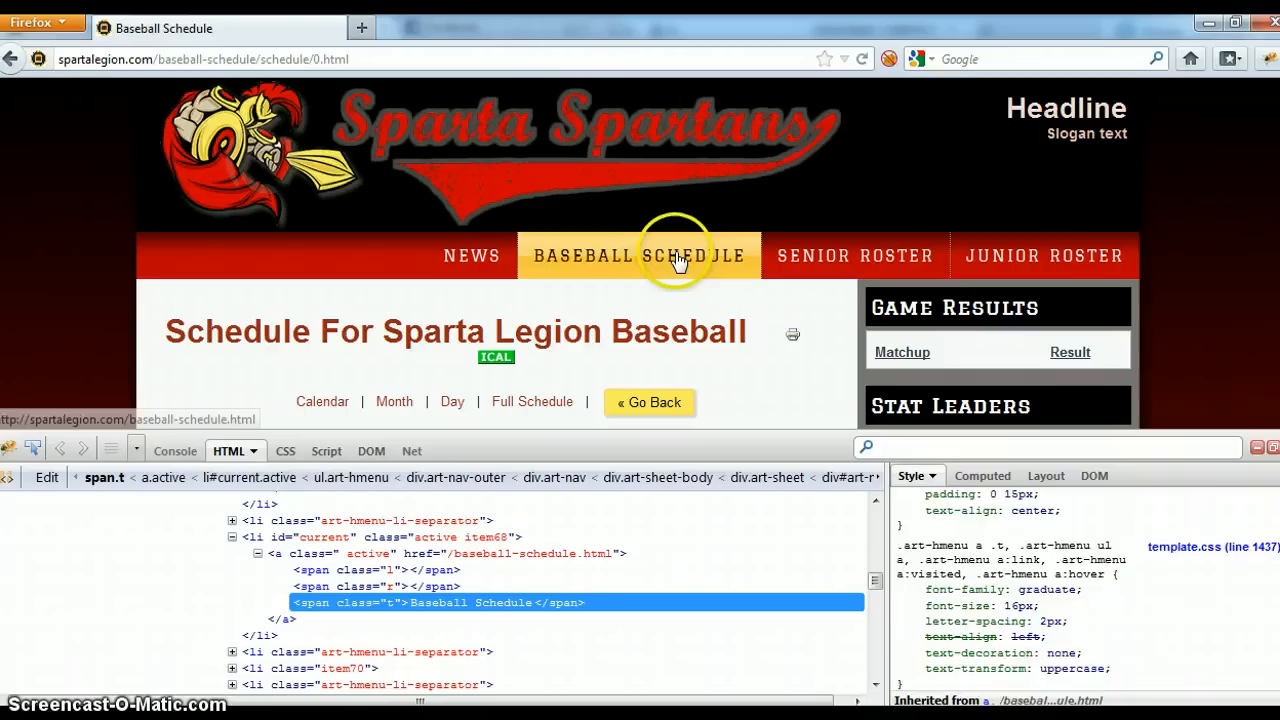
mouse_move(1088, 620)
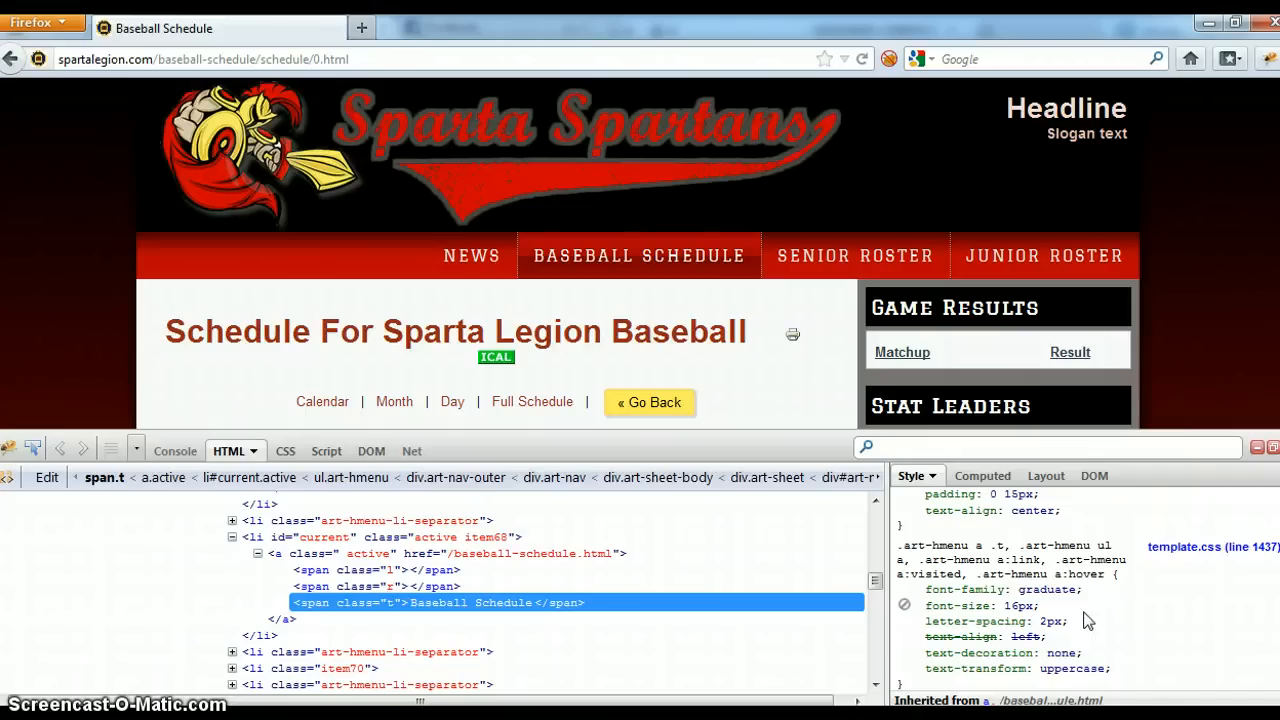
mouse_move(1032, 588)
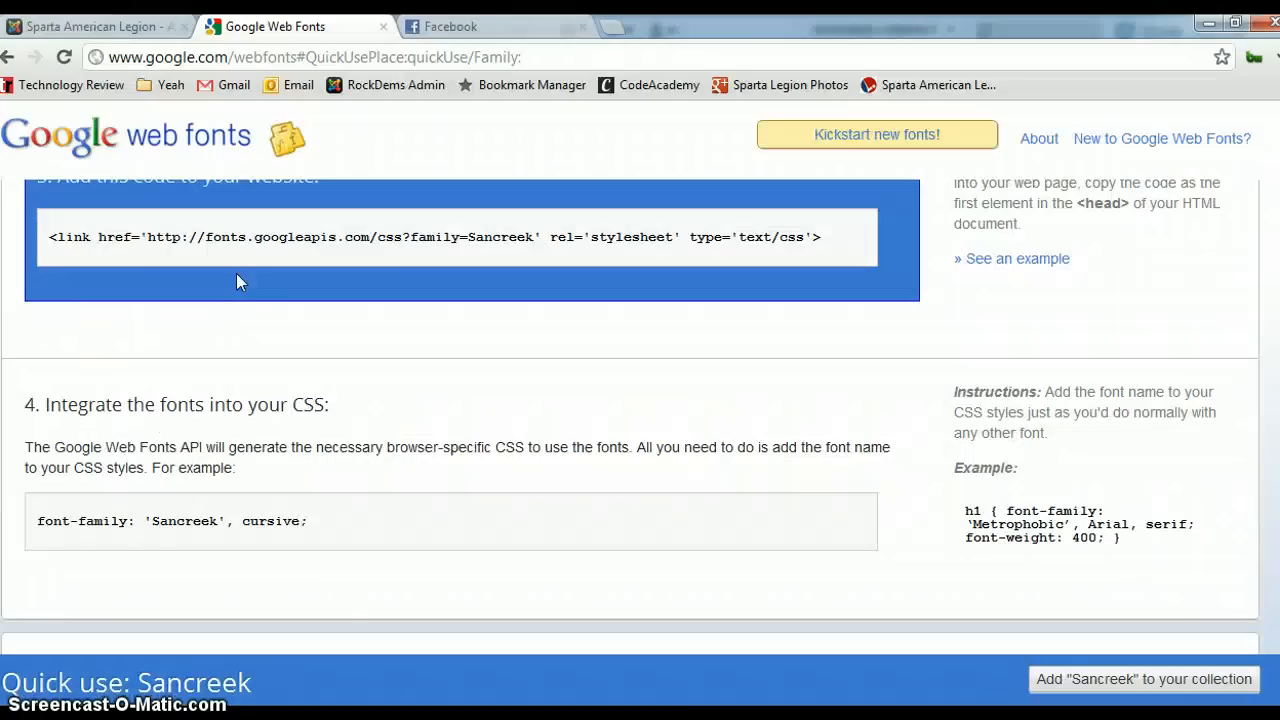
- Scroll the Sancreek quick-use page through its embed link and font-family code
scroll("up", 3)
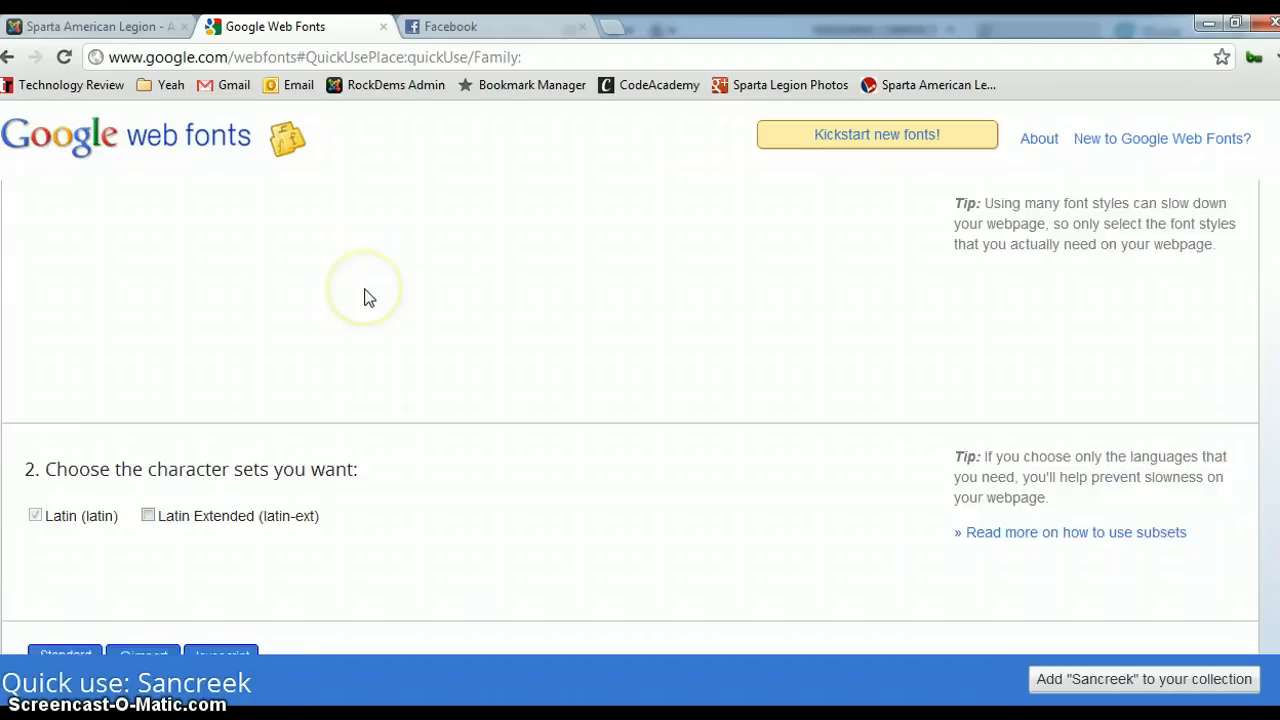
scroll("up", 3)
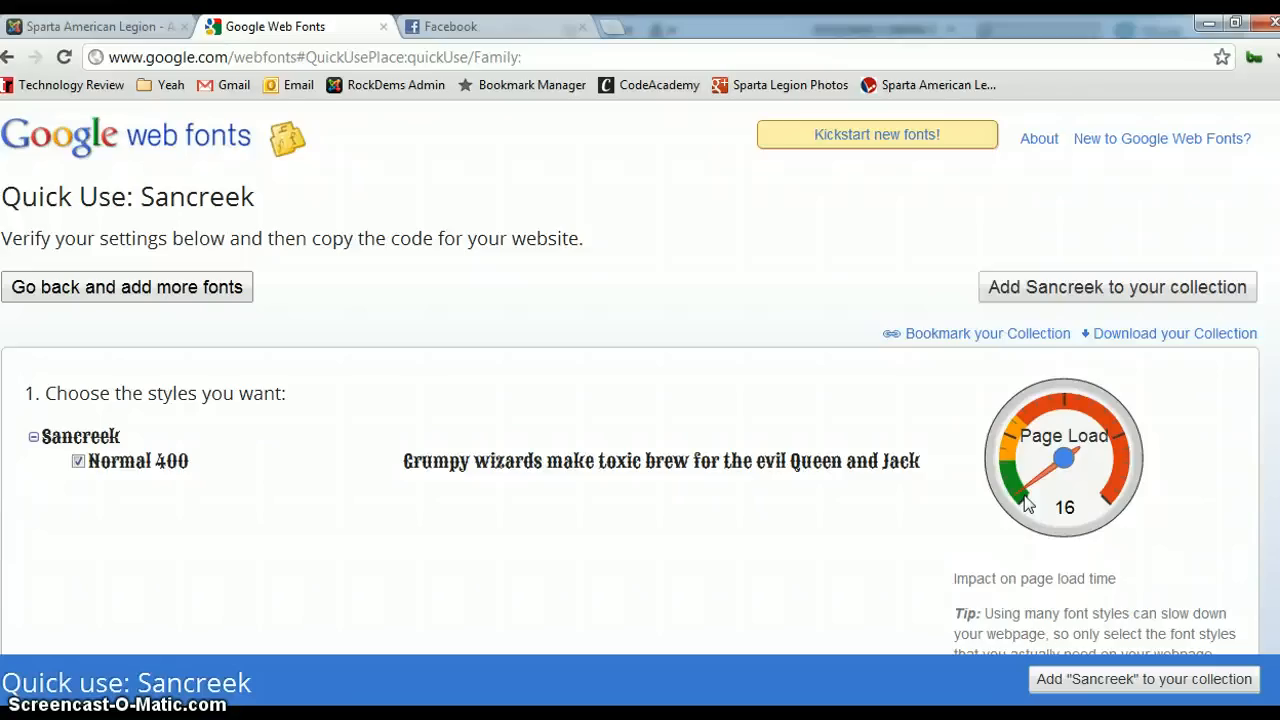
scroll("down", 3)
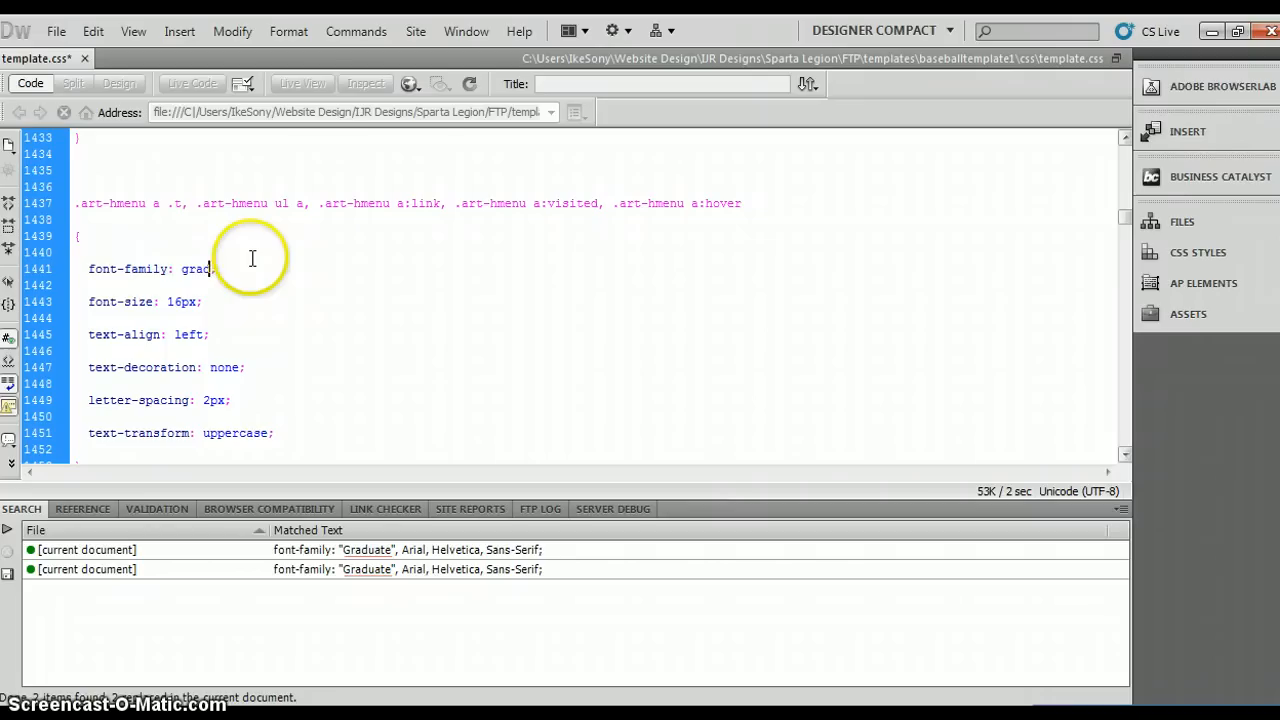
- Replace the menu link font-family graduate with sancreek in template.css
type("sancreek")
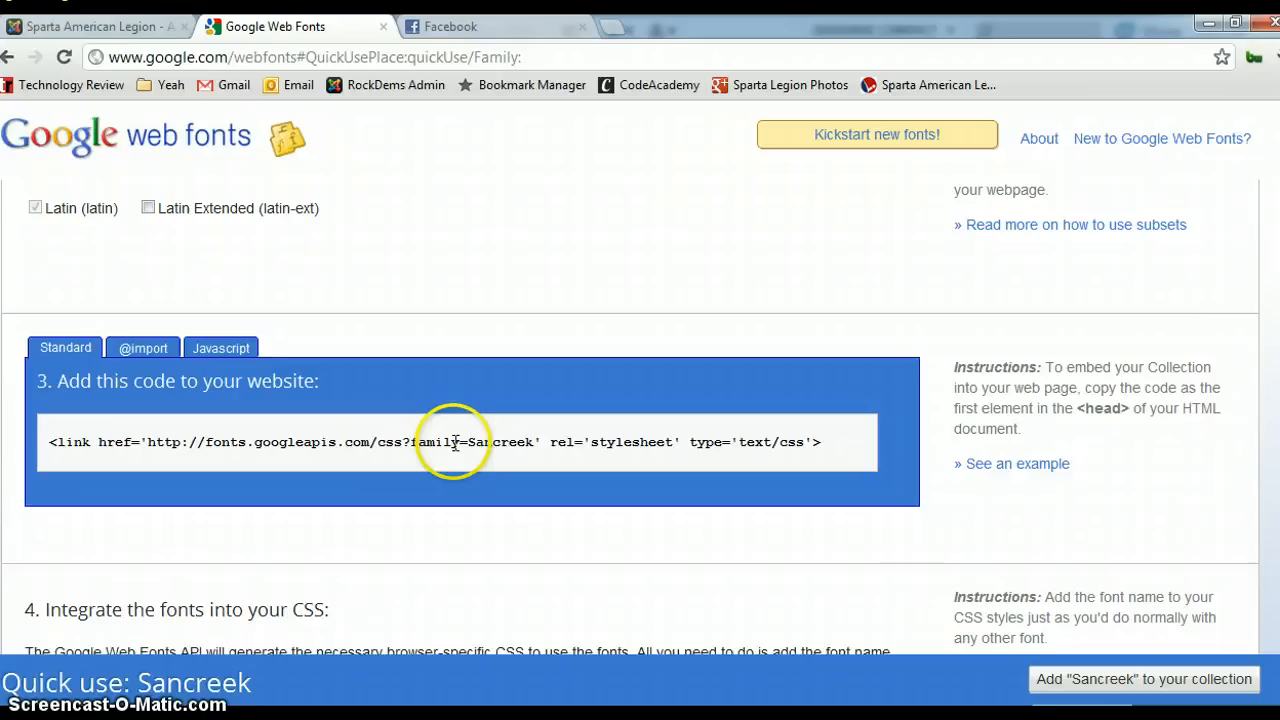
- Select the Sancreek stylesheet <link> tag in the Standard code box
left_click(96, 28)
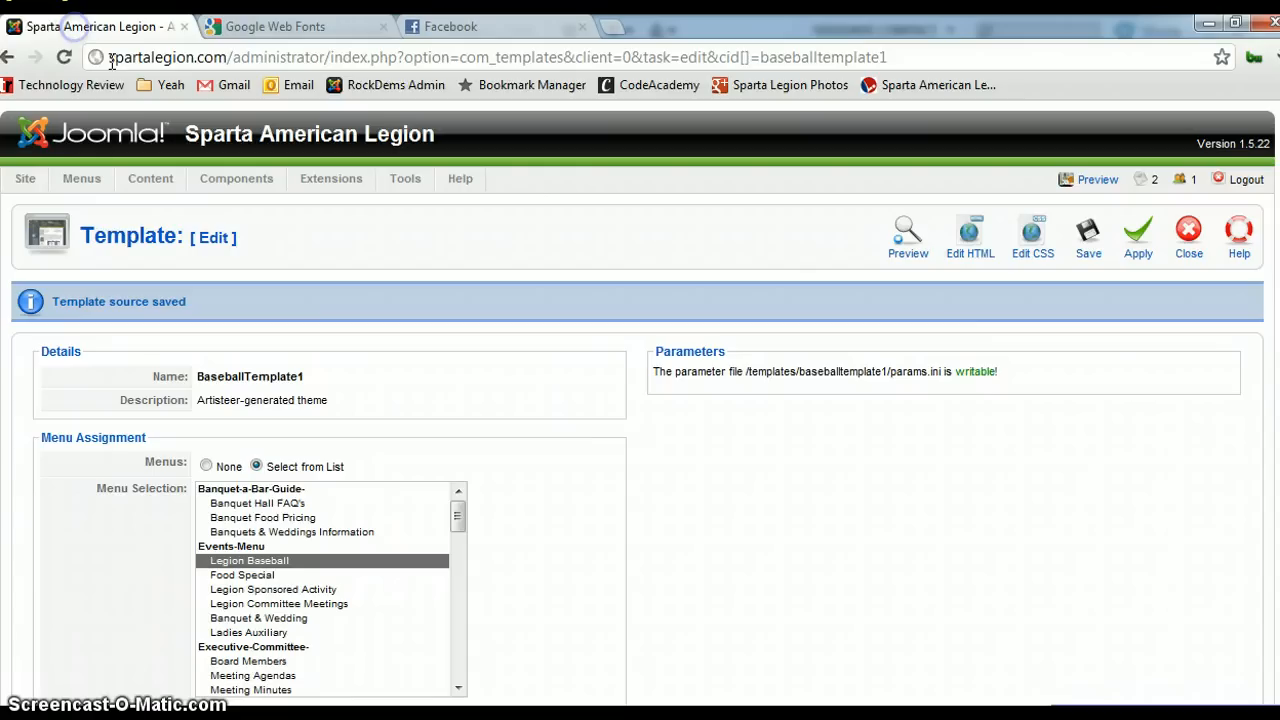
- Open BaseballTemplate1's index.php source and scroll to its <head> section
left_click(968, 228)
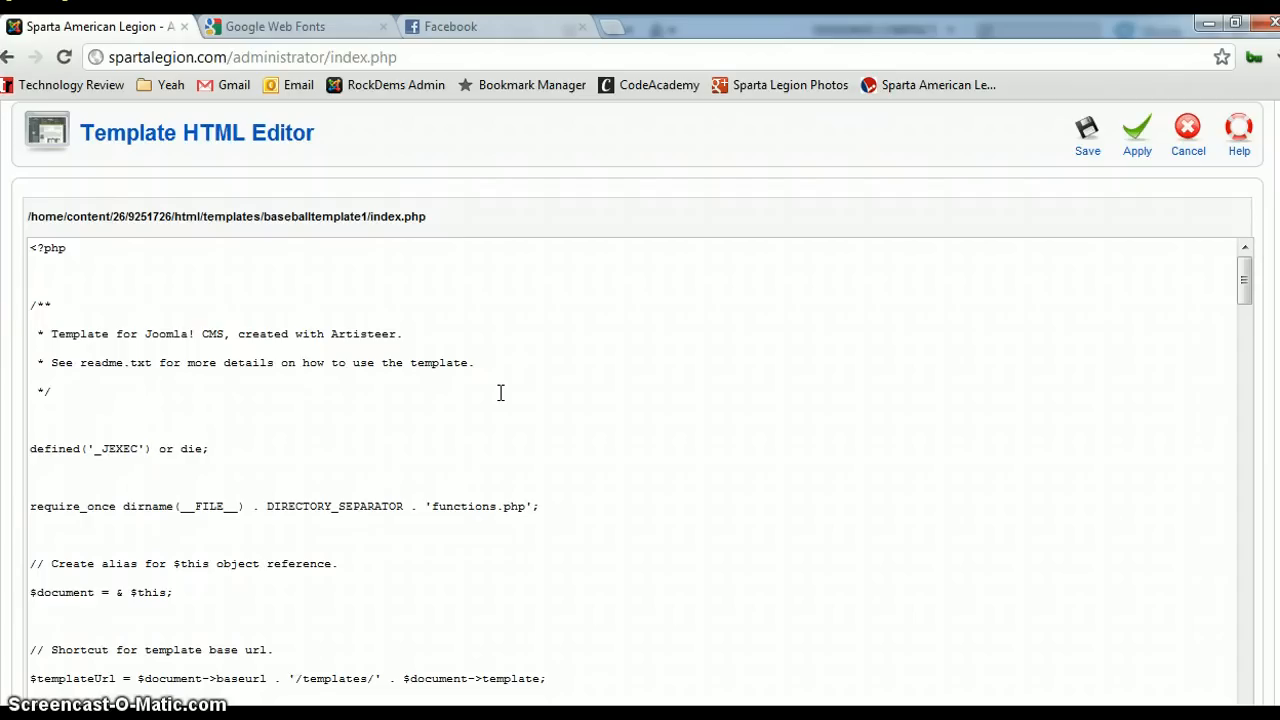
scroll("down", 3)
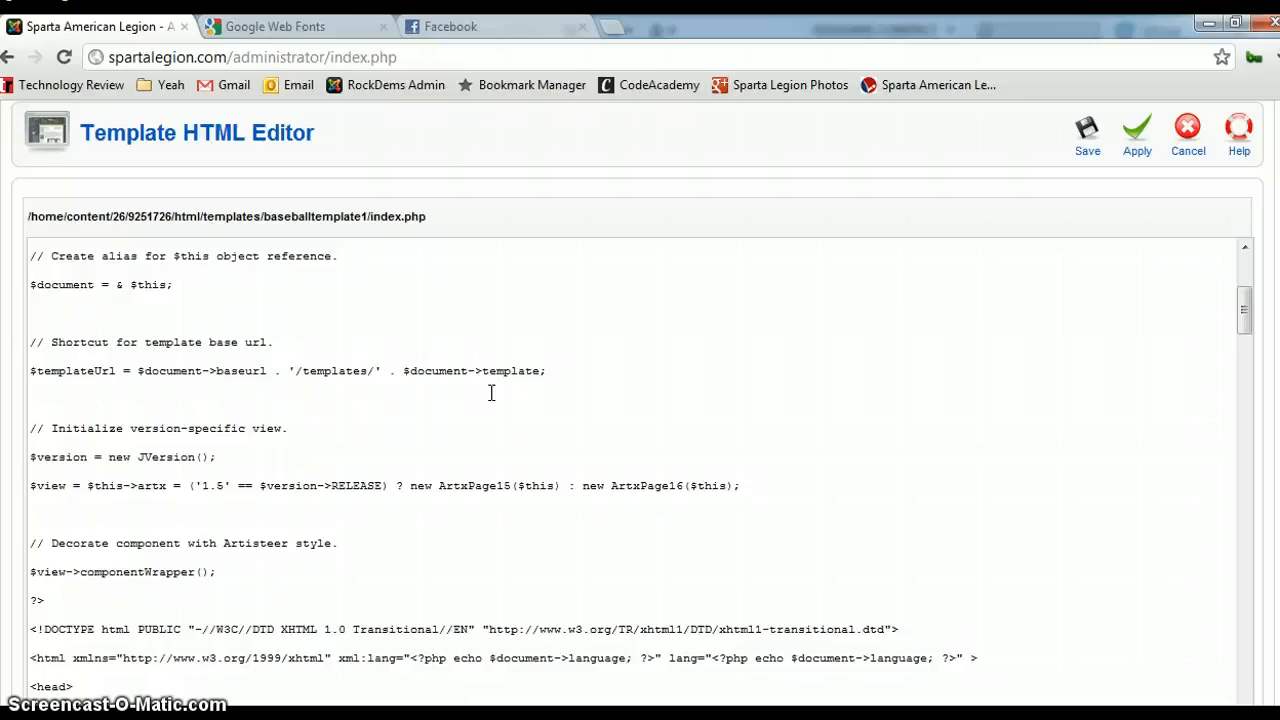
scroll("down", 3)
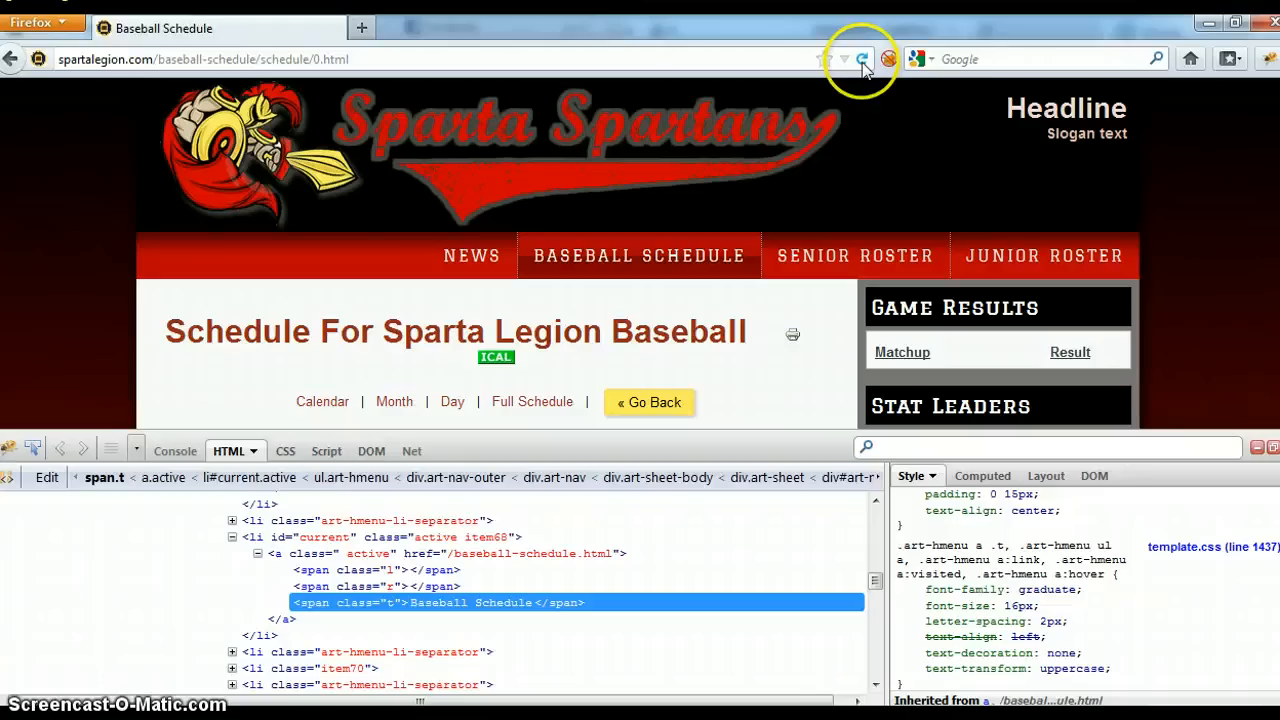
- Reload the Baseball Schedule page to see the current menu styling
left_click(854, 58)
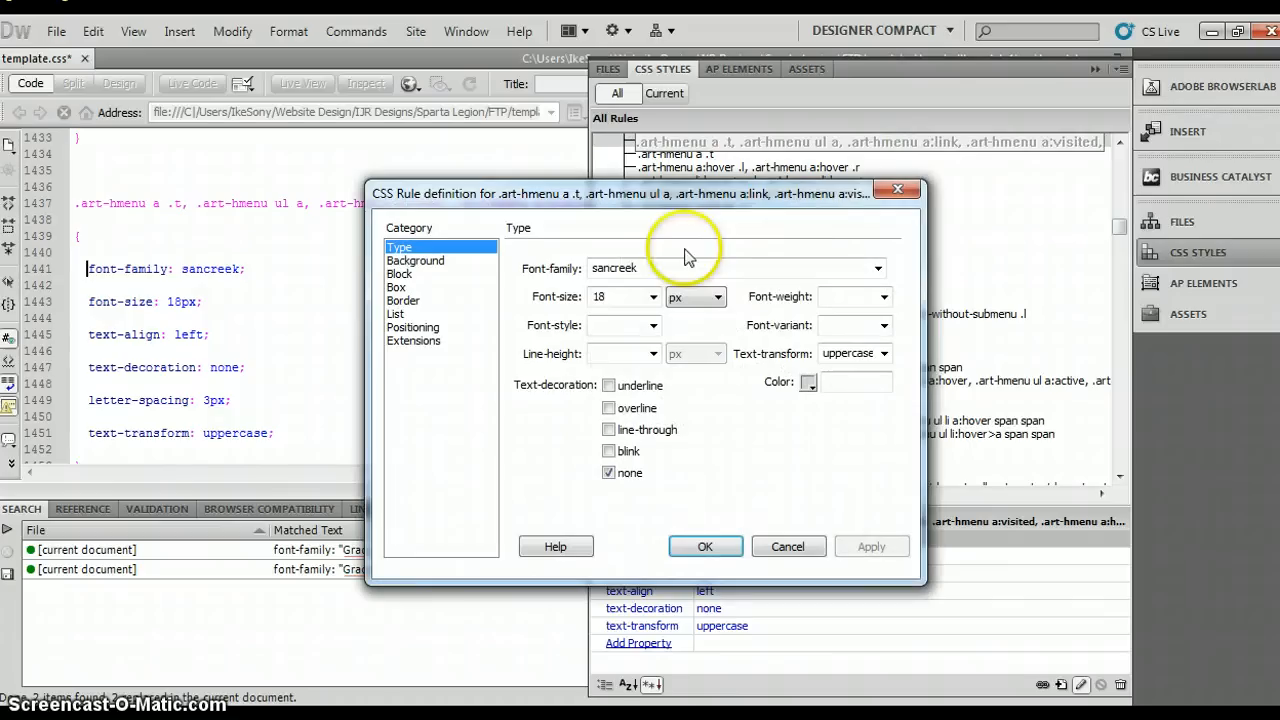
- Set the .art-hmenu a .t rule to font-family sancreek at 18px and confirm
left_click(652, 324)
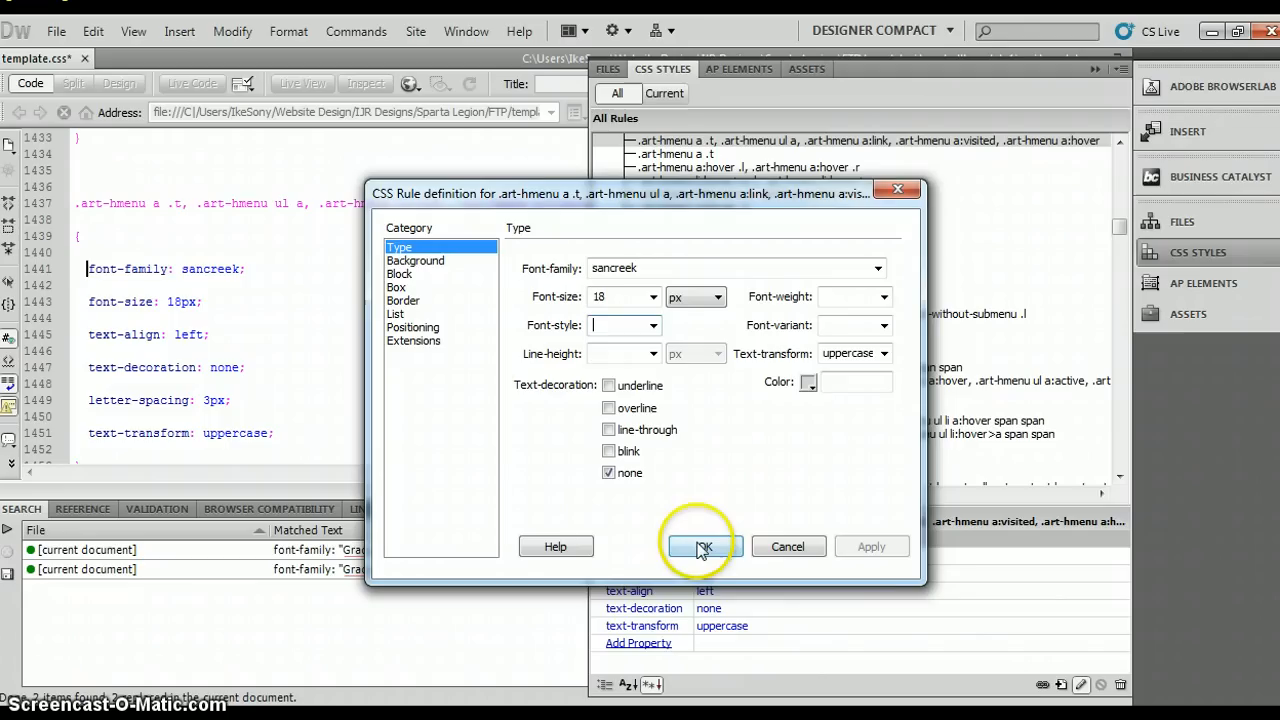
left_click(700, 546)
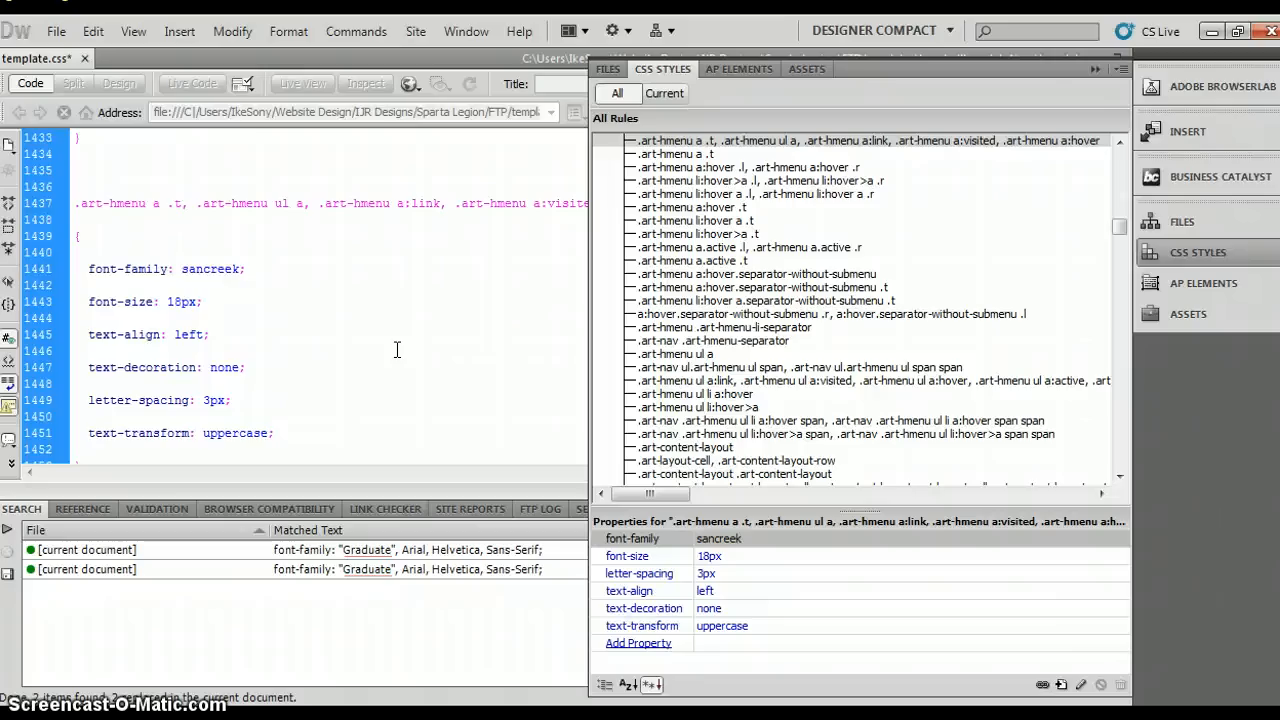
- Collapse the CSS Styles panel and show the Files panel
left_click(56, 32)
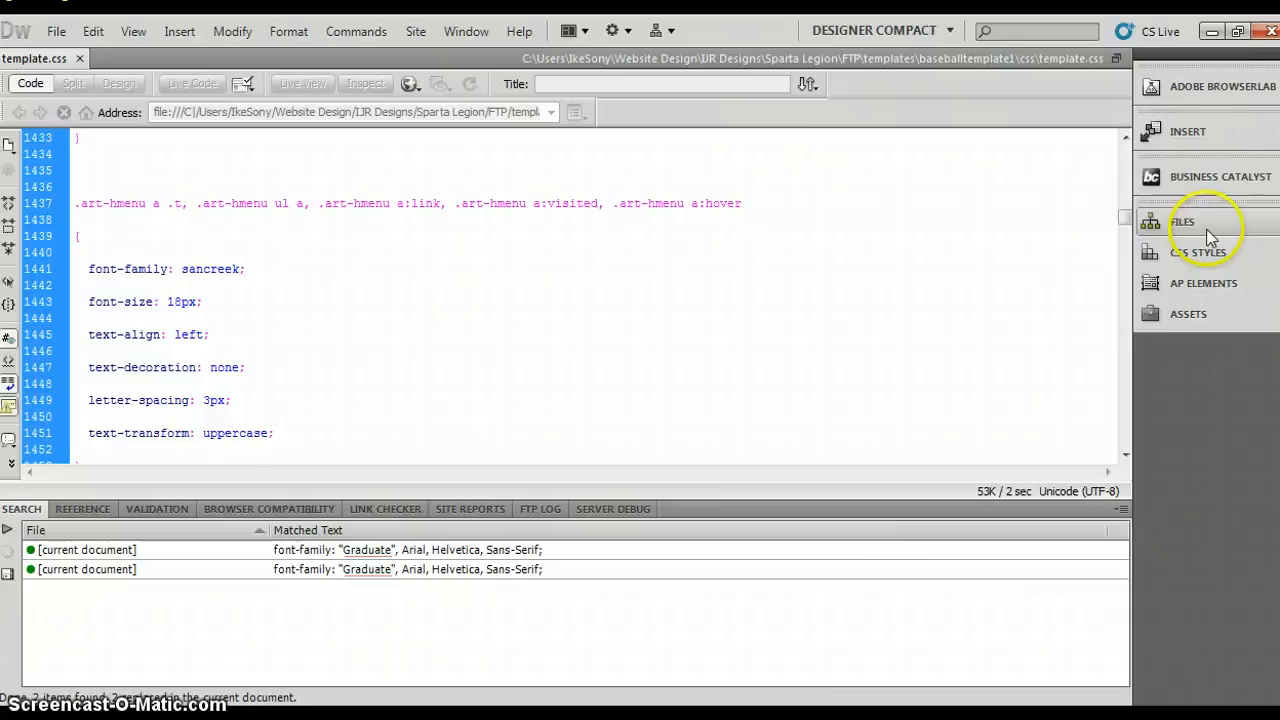
left_click(1182, 220)
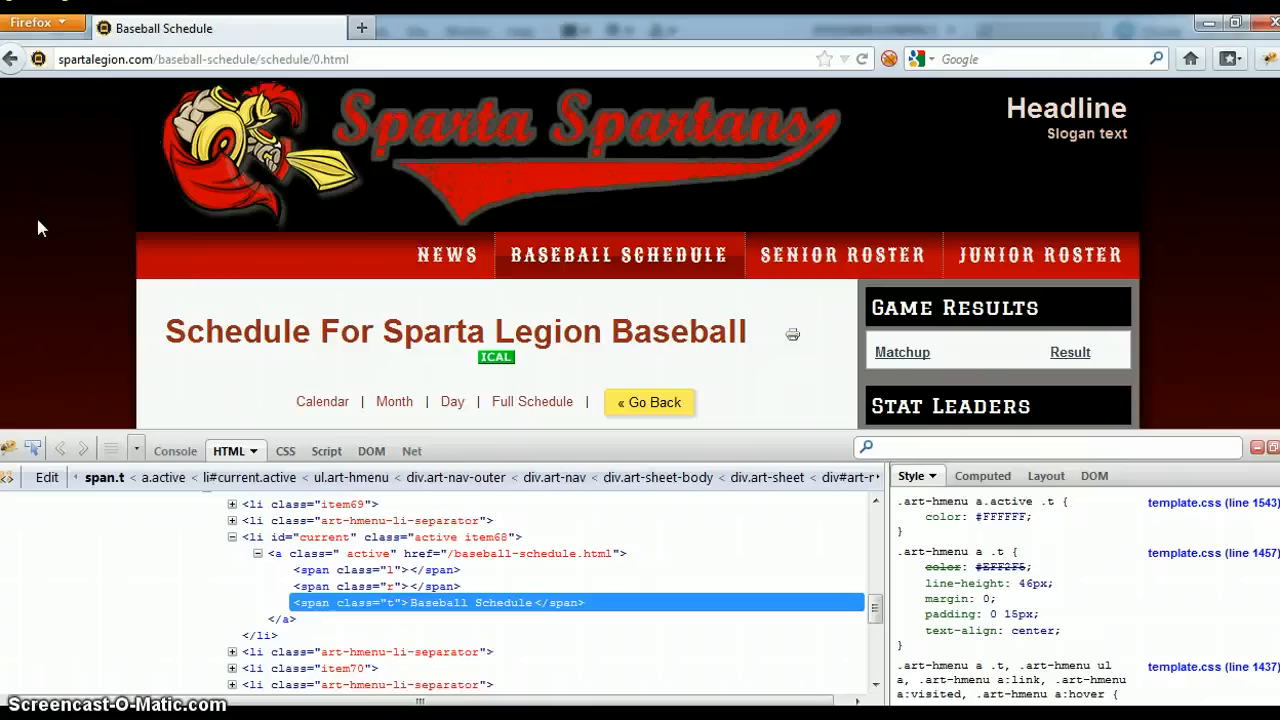
mouse_move(596, 264)
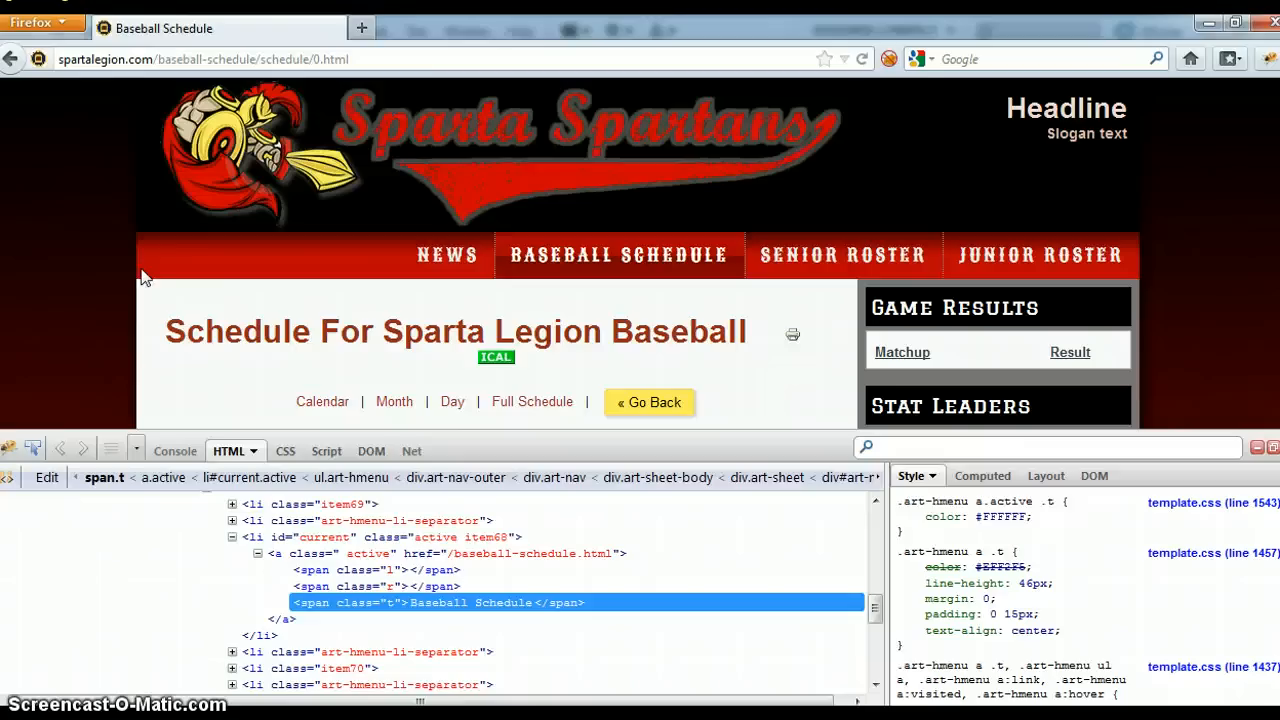
- Scroll the schedule page down to the Game Results and Stat Leaders headers
scroll("down", 3)
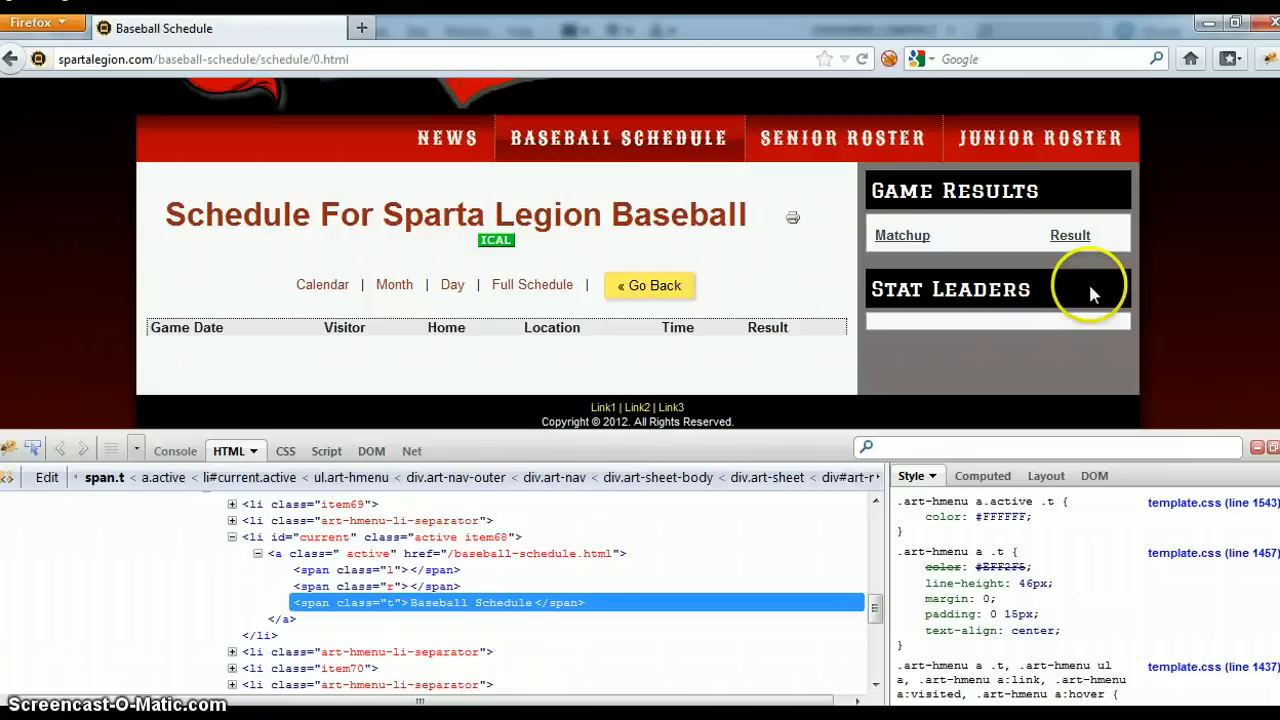
mouse_move(1076, 202)
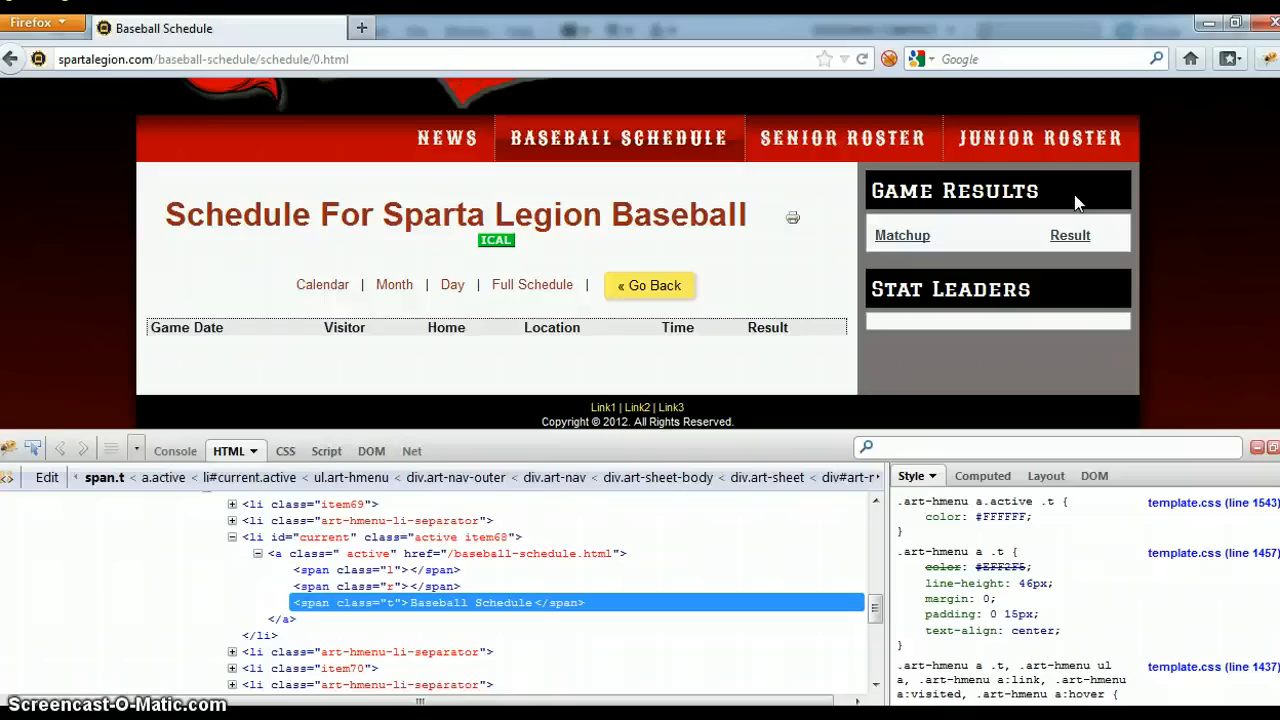
- Back in Dreamweaver, set .art-blockheader h3.t background-color to #0f0
key("alt+tab")
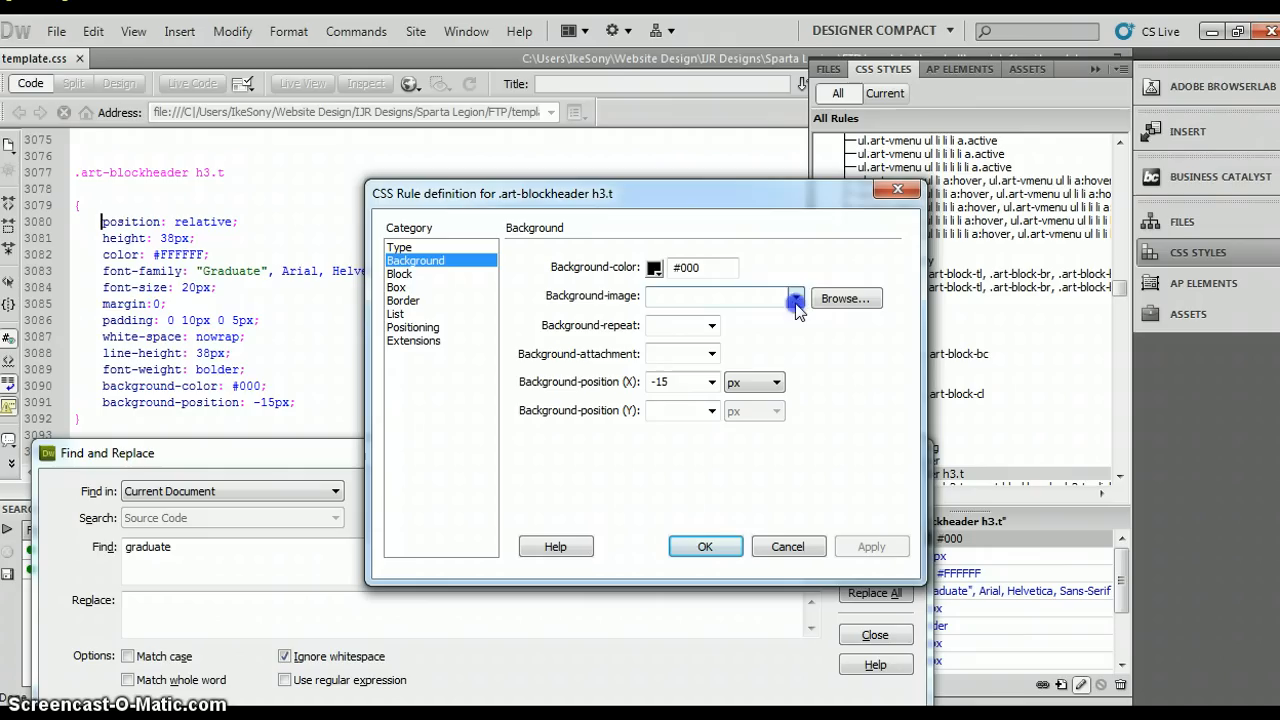
left_click(790, 296)
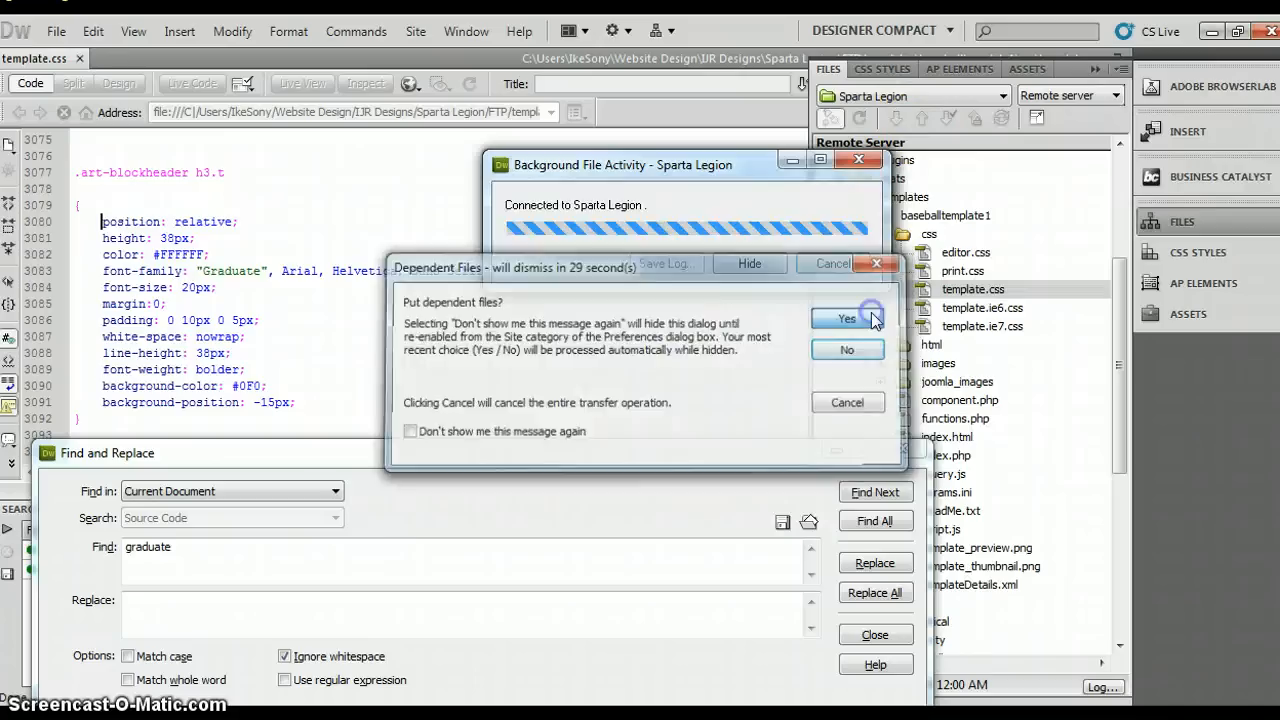
- Confirm the Dependent Files prompt so template.css with the green header uploads to the server
left_click(848, 318)
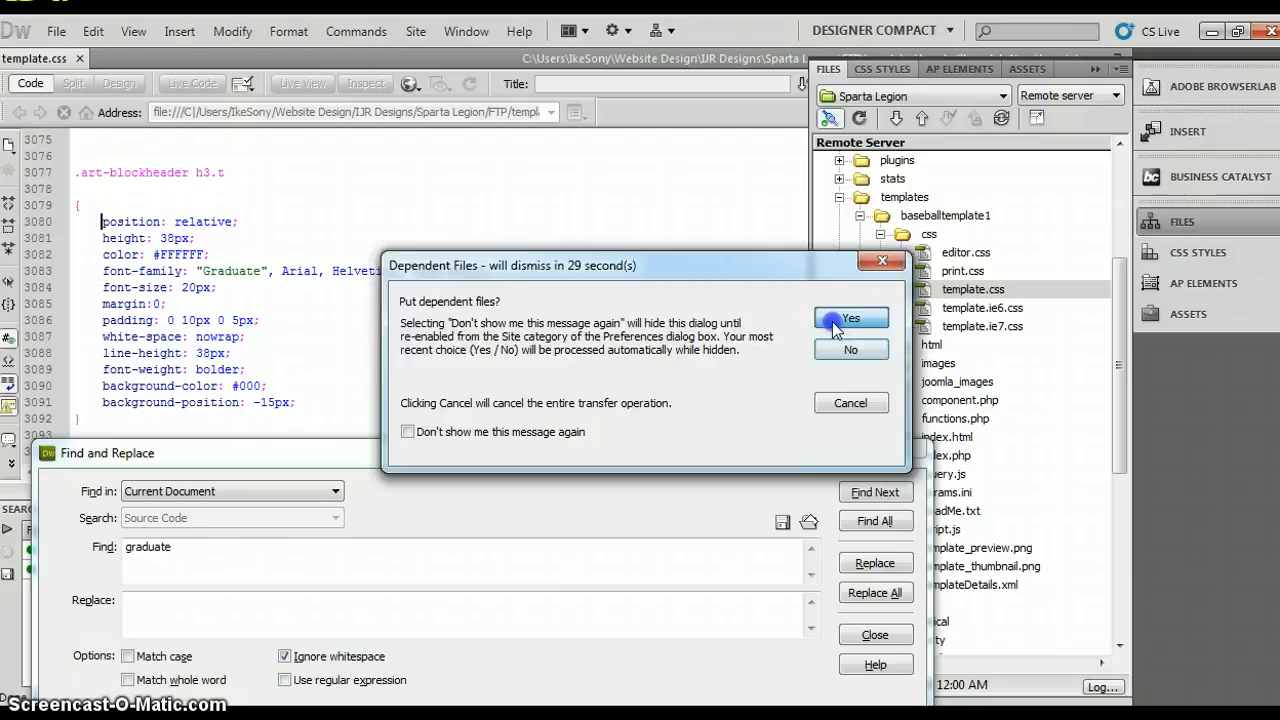
- Confirm dependent files again so template.css with the black #000 header uploads to the server
left_click(852, 316)
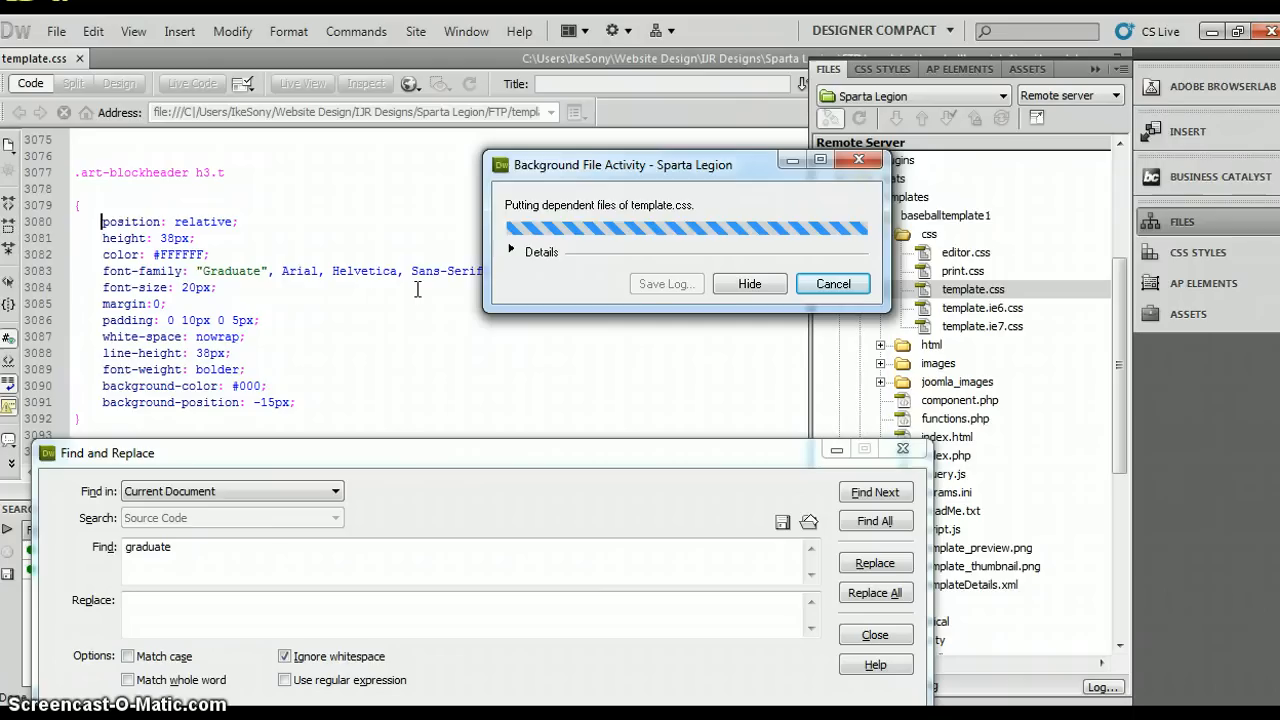